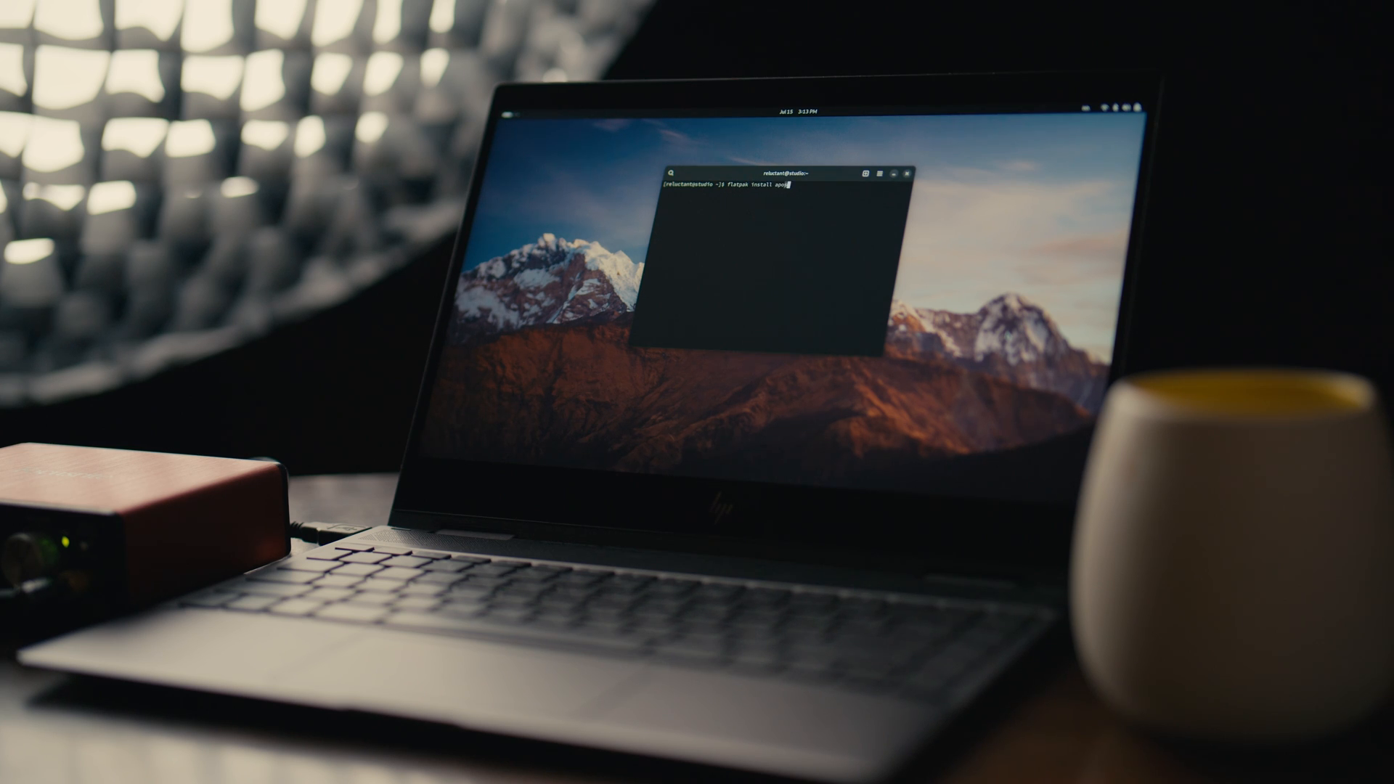
Step: Run the flatpak install, then start sudo pacman -Syu and submit the administrator password
key(Return)
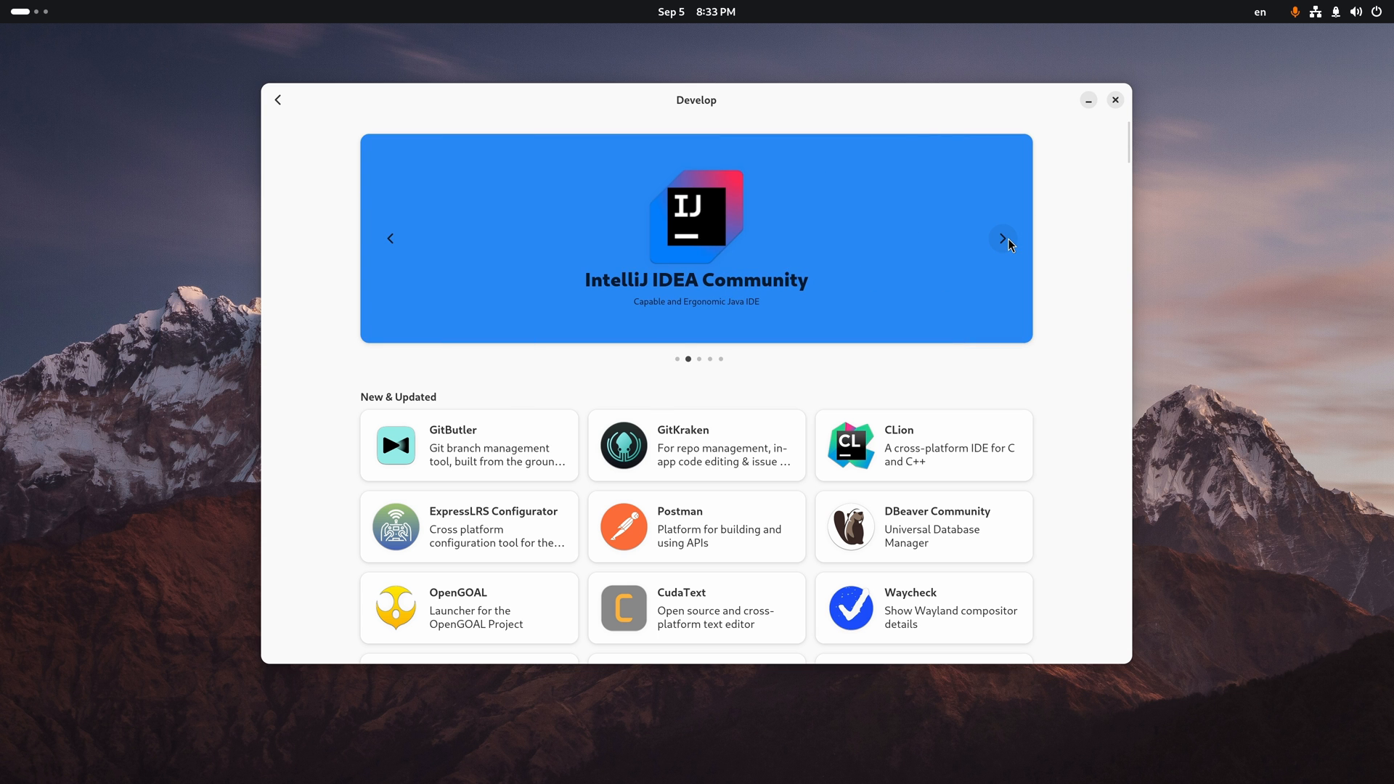
click(1003, 239)
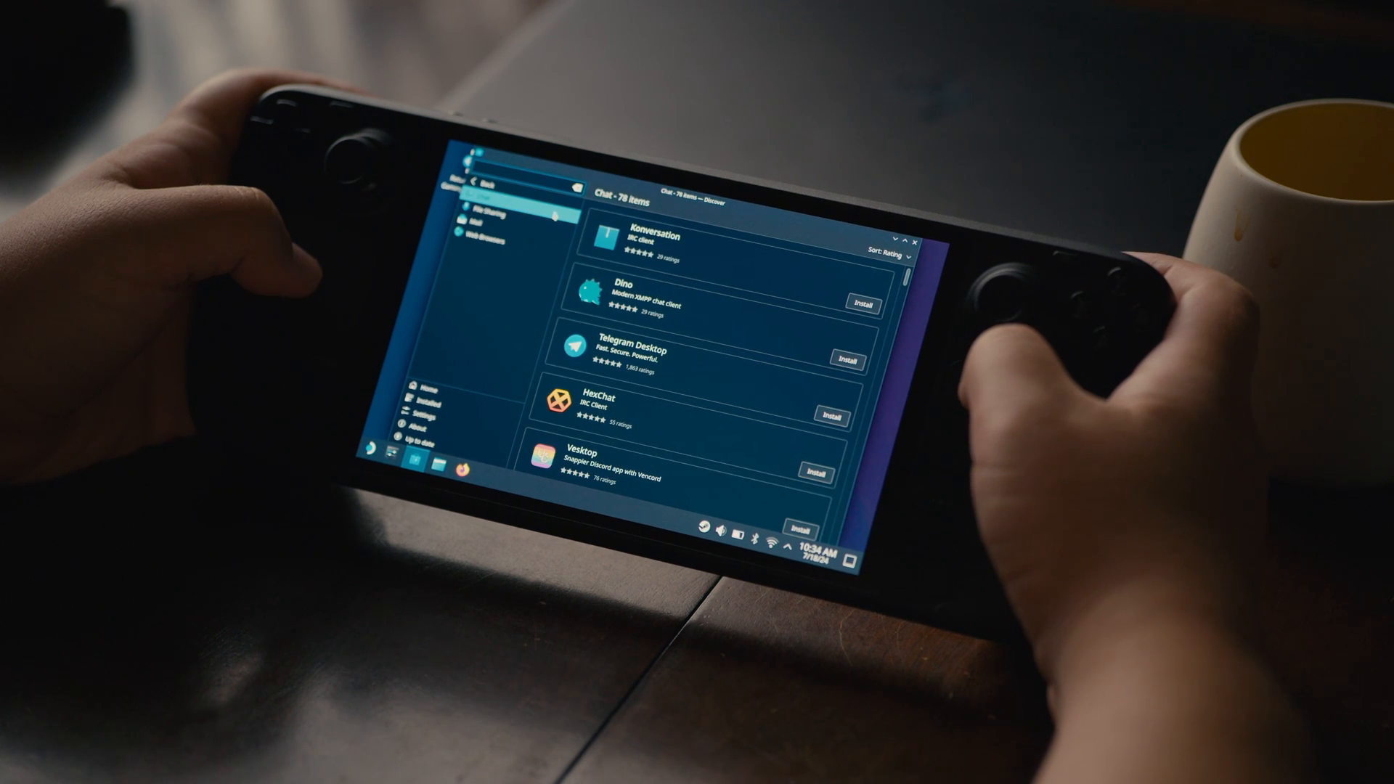
scroll(down, 3)
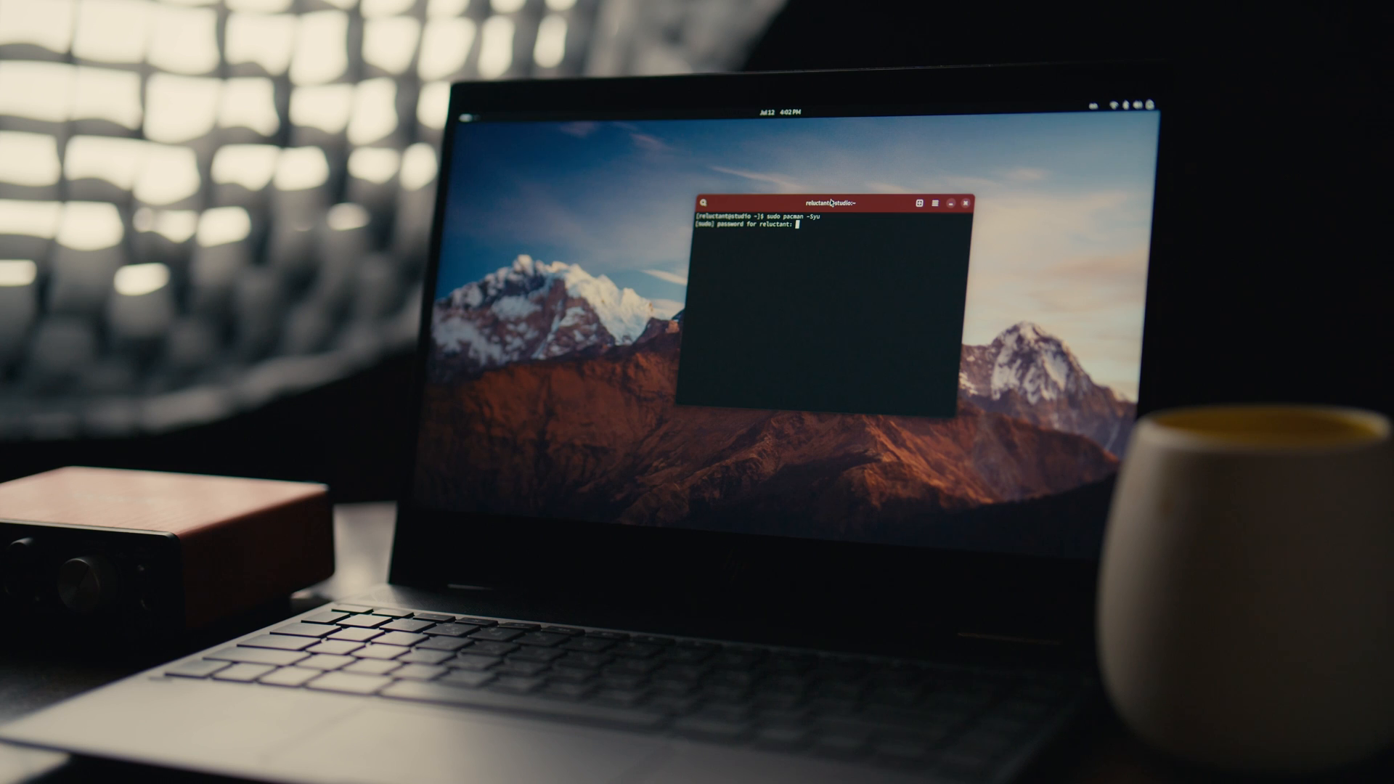
key(Return)
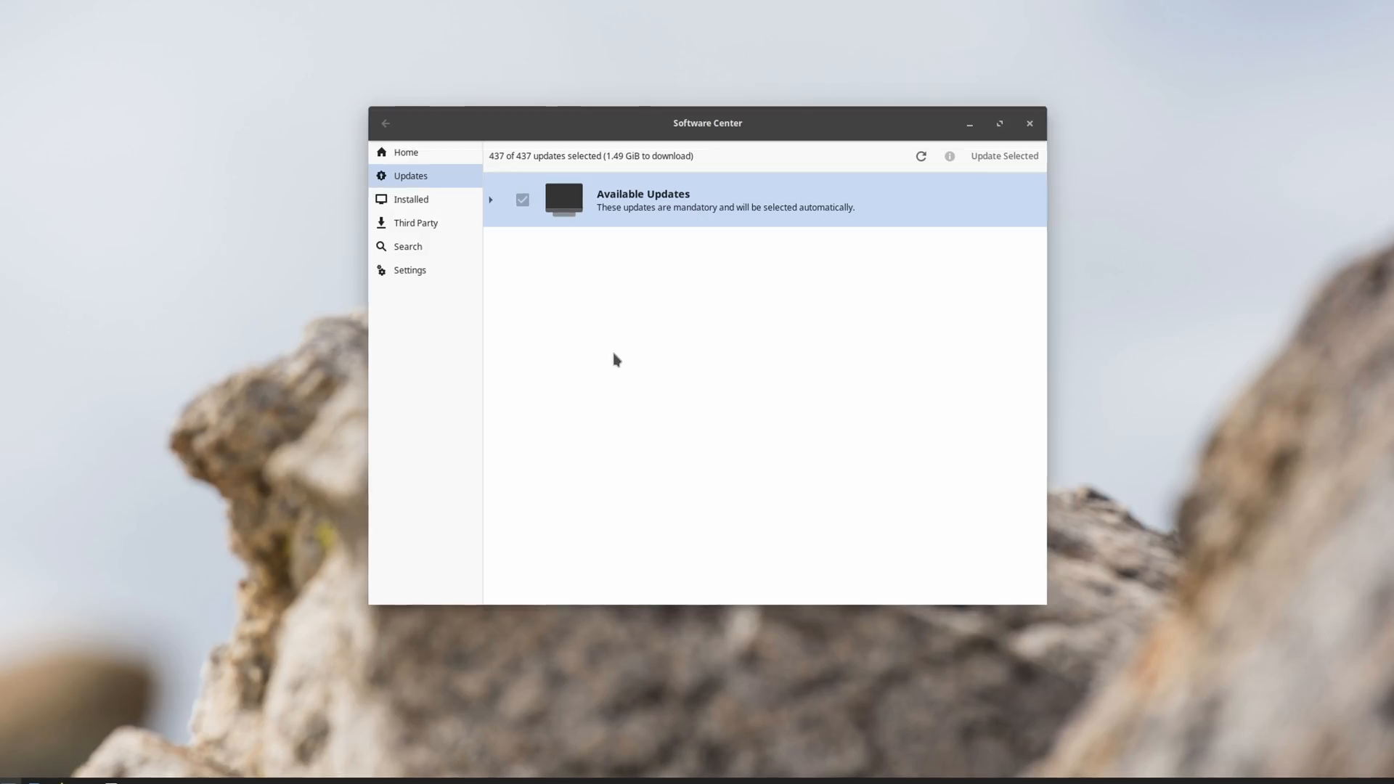
Step: Expand Available Updates and scroll through the 437 listed packages
click(490, 199)
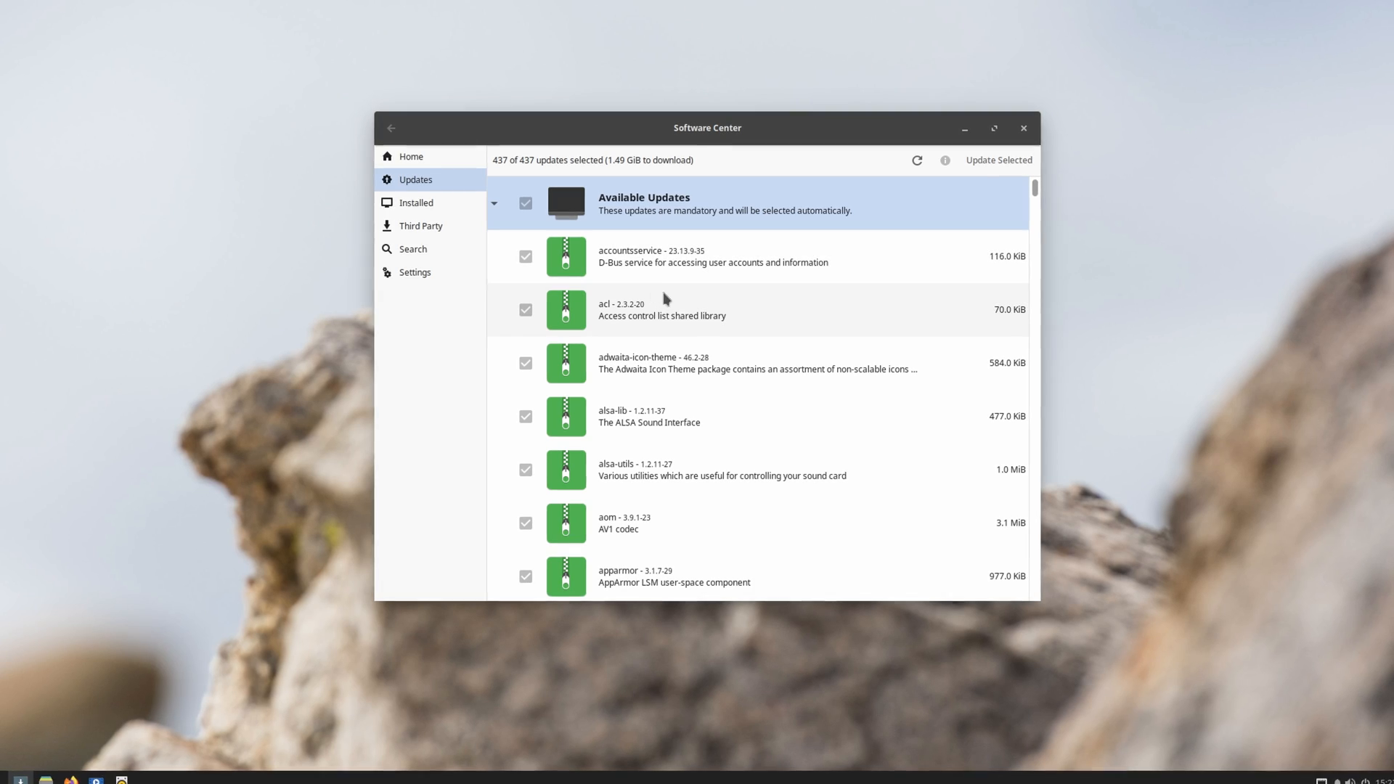
scroll(down, 3)
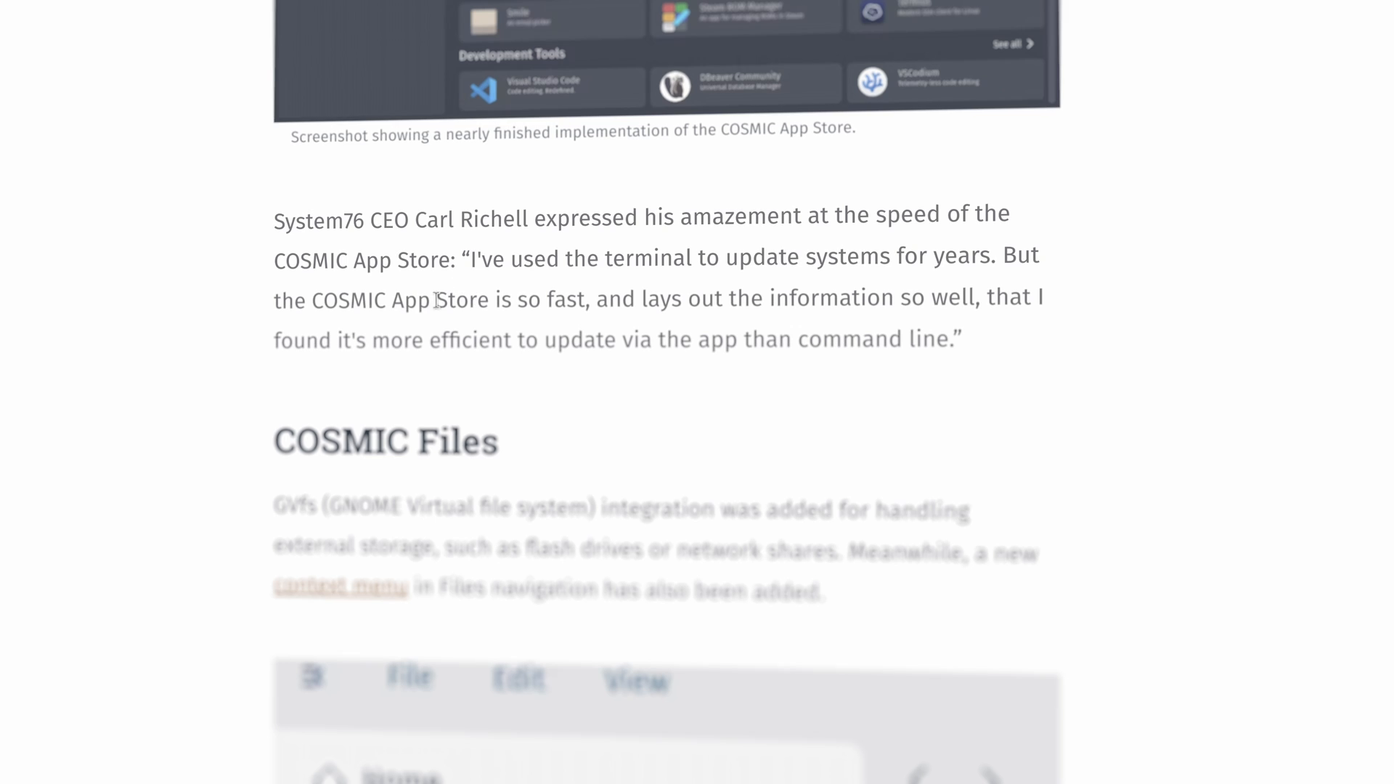
Step: Select the article quote praising the COSMIC App Store's speed and layout
drag(311, 298, 725, 298)
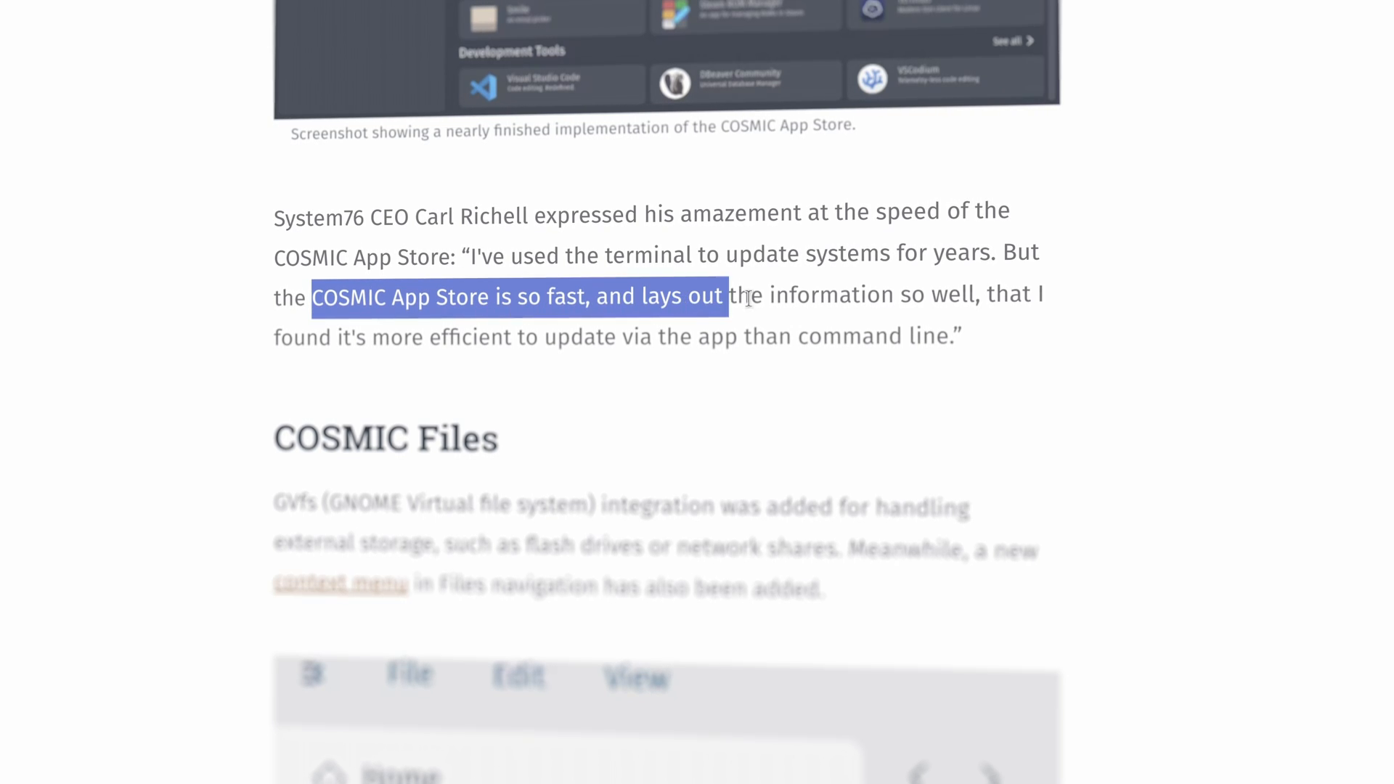
drag(725, 296, 974, 293)
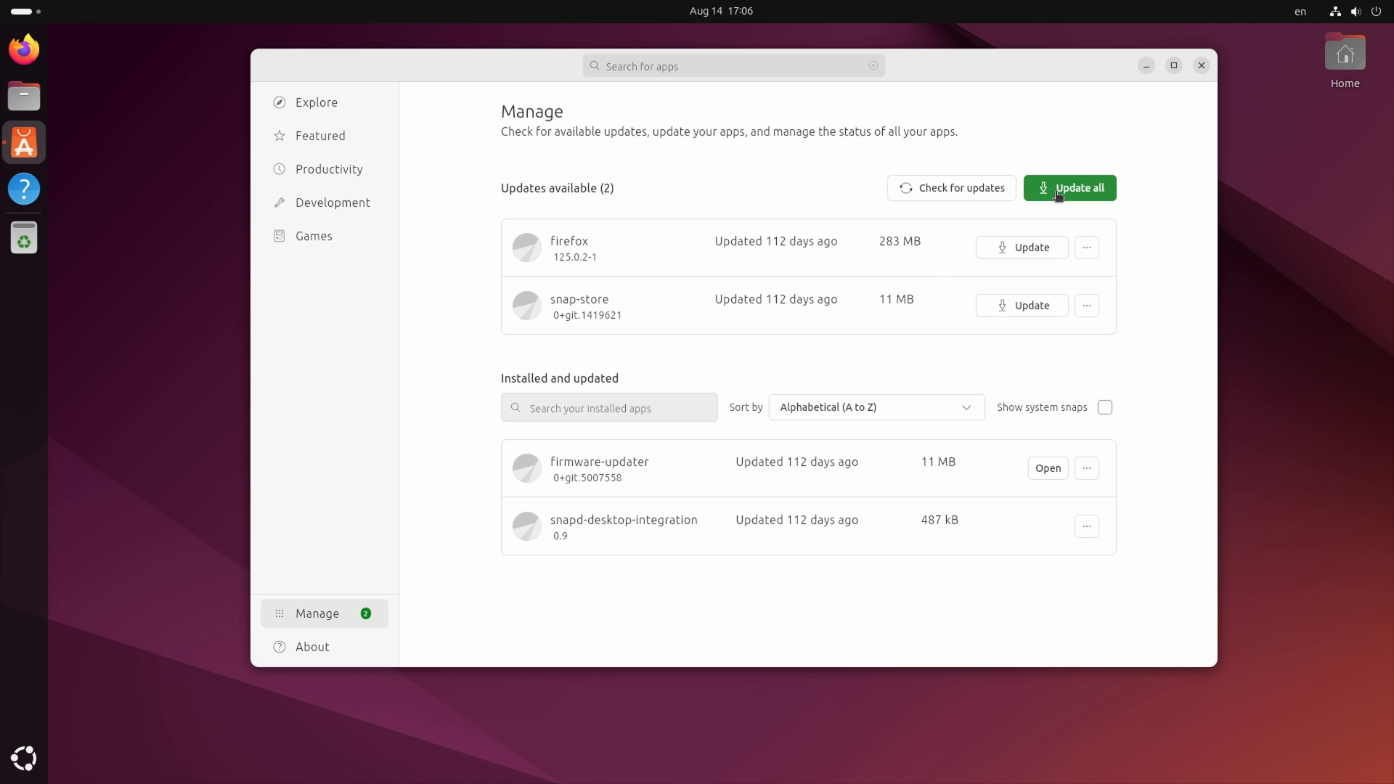
Step: Update Firefox and snap-store with Update all on the Manage page
click(1070, 187)
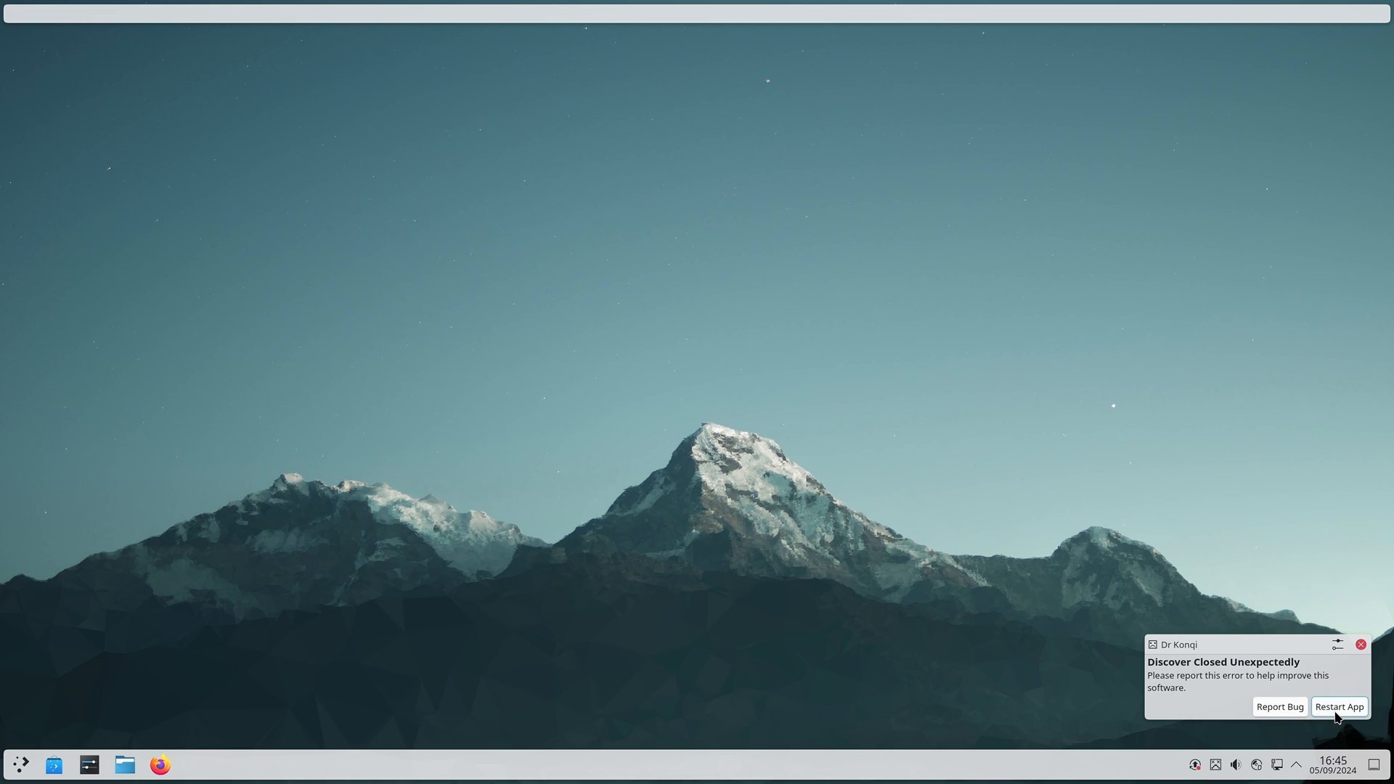
Step: Restart Discover from the Dr Konqi crash notification
click(1339, 706)
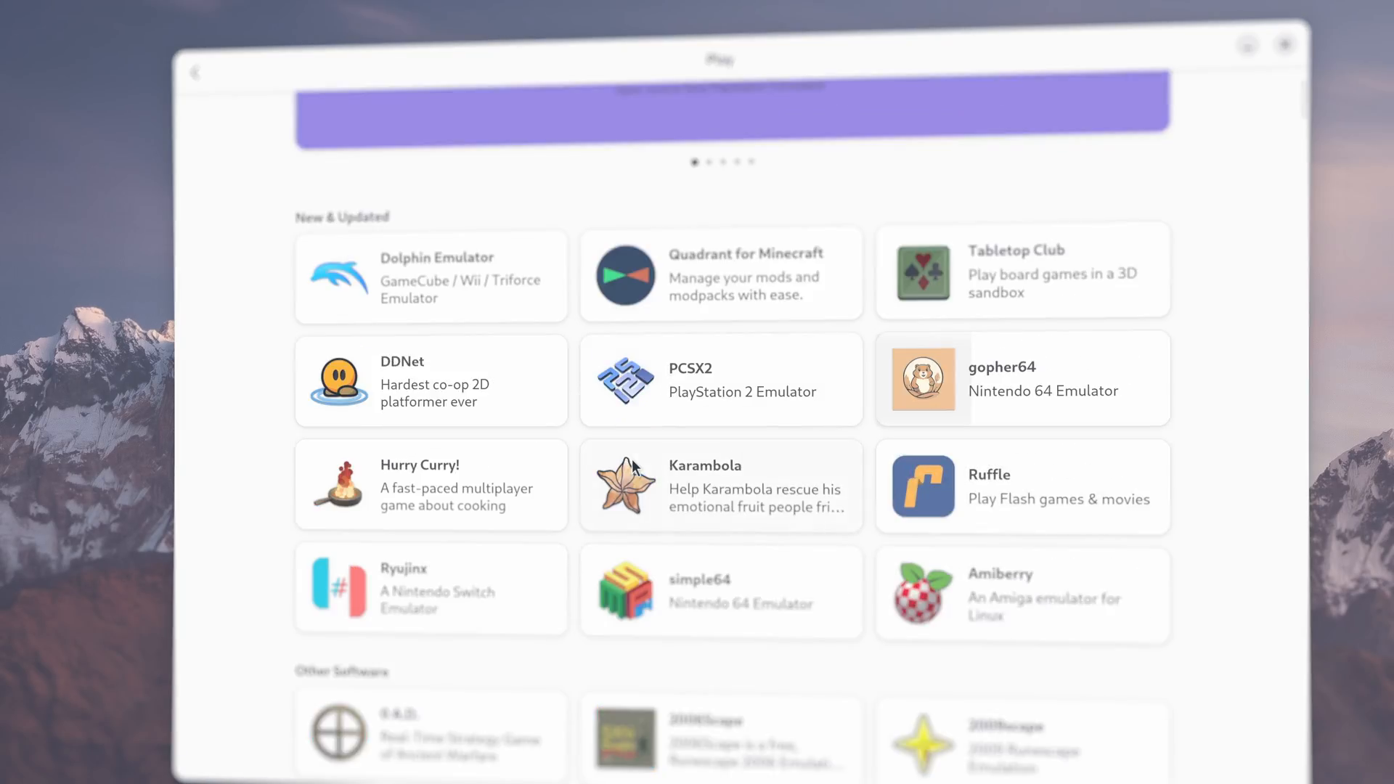
Step: Scroll the Play page past New & Updated games into Other Software
scroll(down, 3)
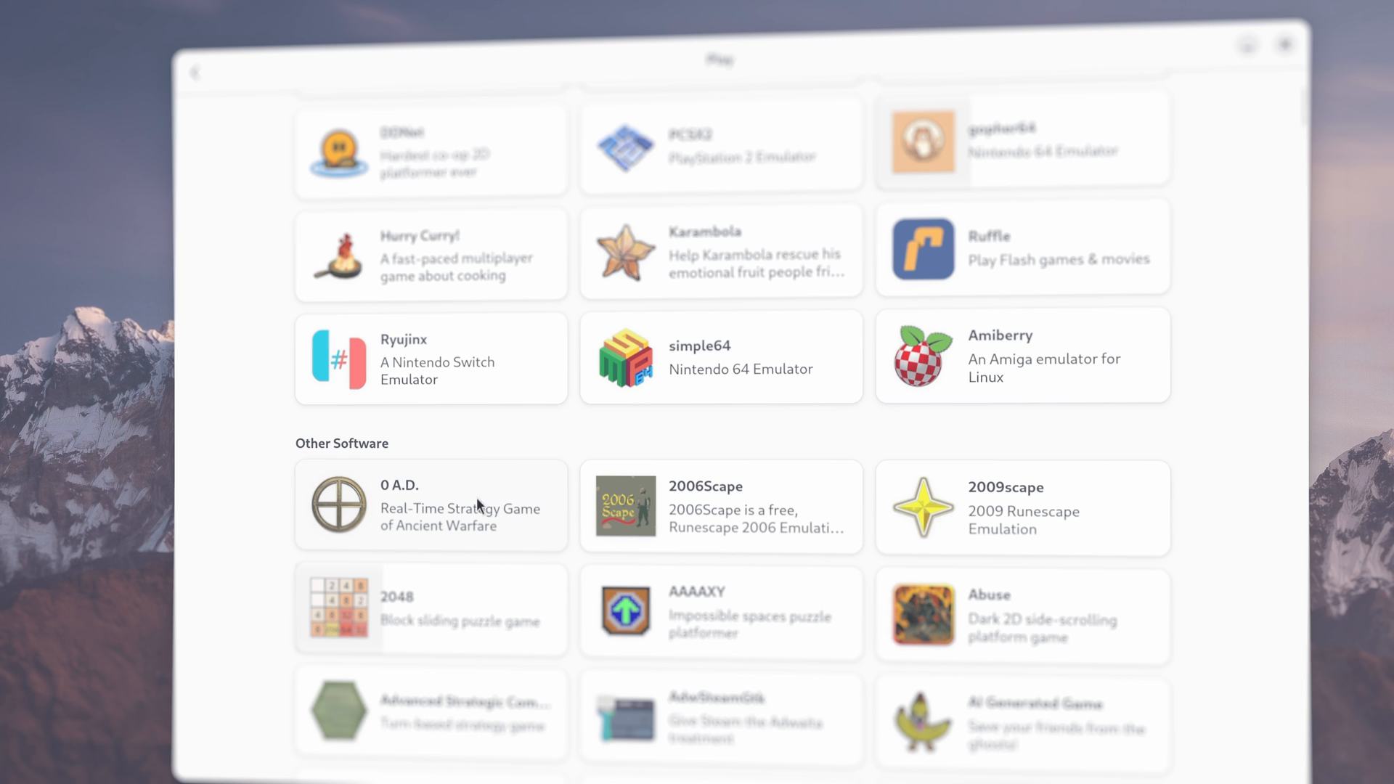
scroll(down, 3)
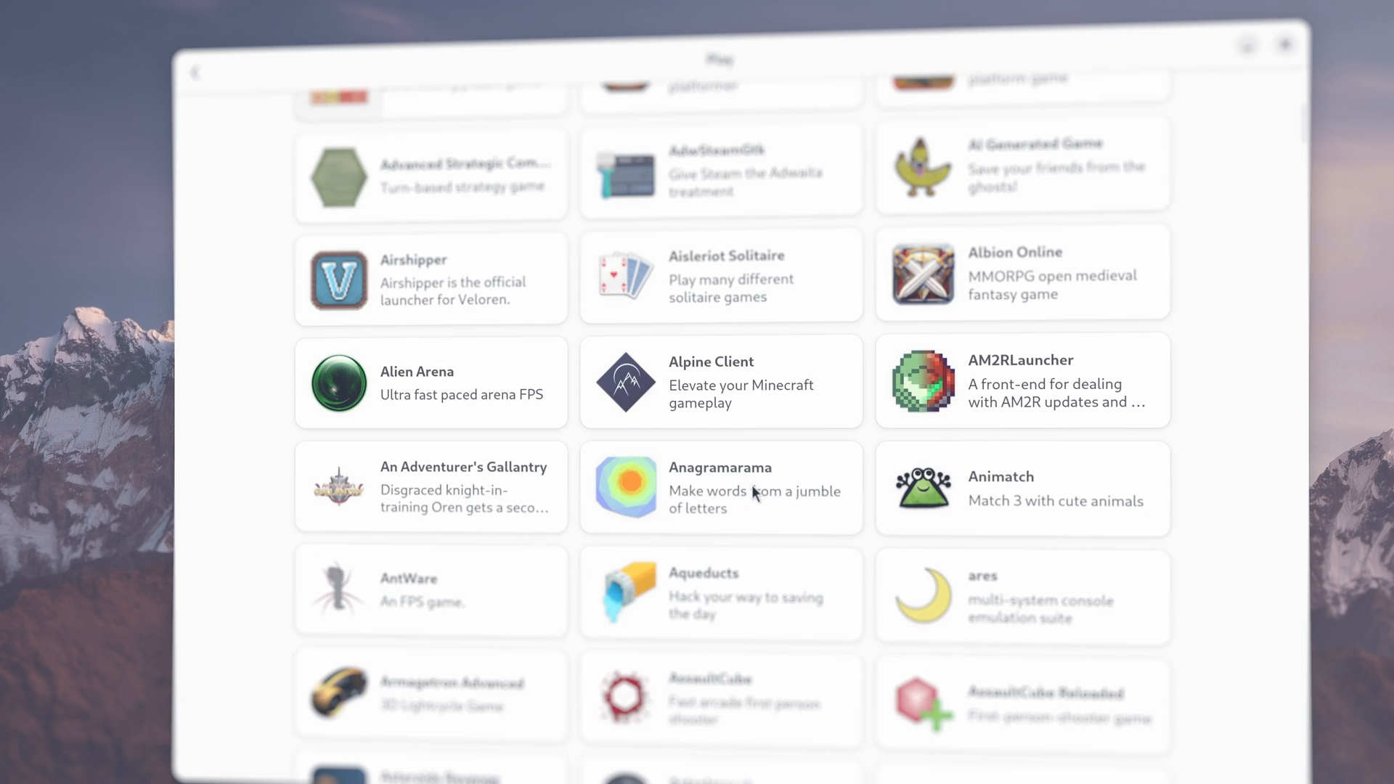
scroll(down, 3)
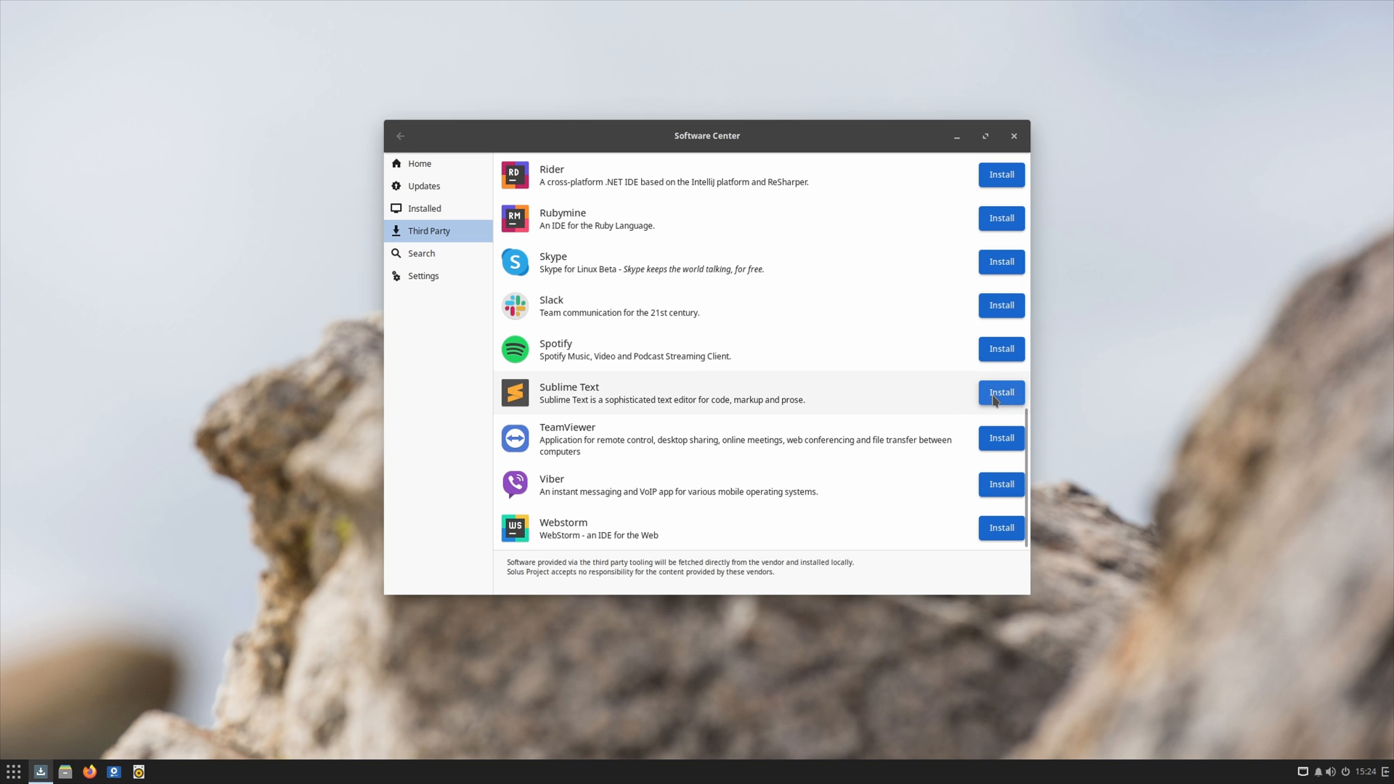
Step: Install Sublime Text from Third Party, then highlight 'Zorin OS Pro includes' on the web page
click(1001, 392)
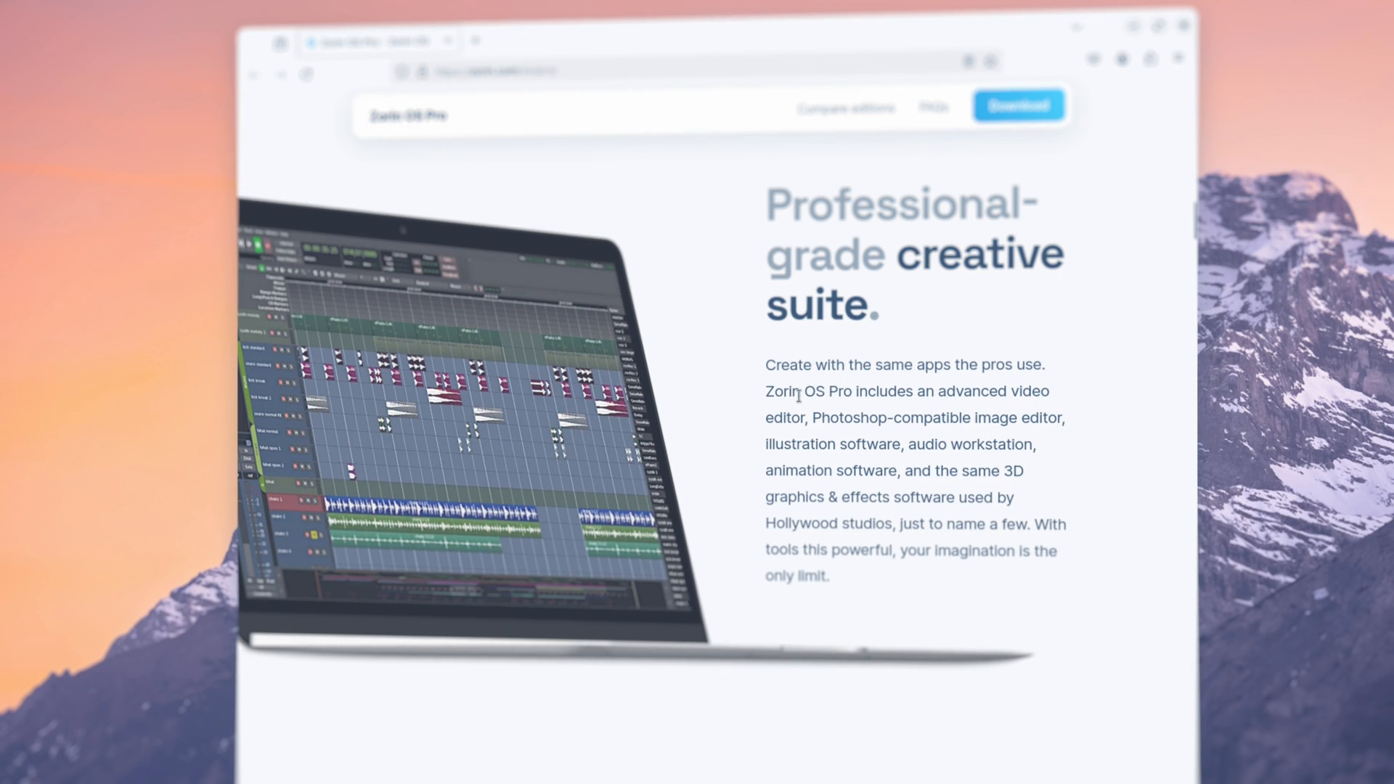
drag(767, 391, 912, 390)
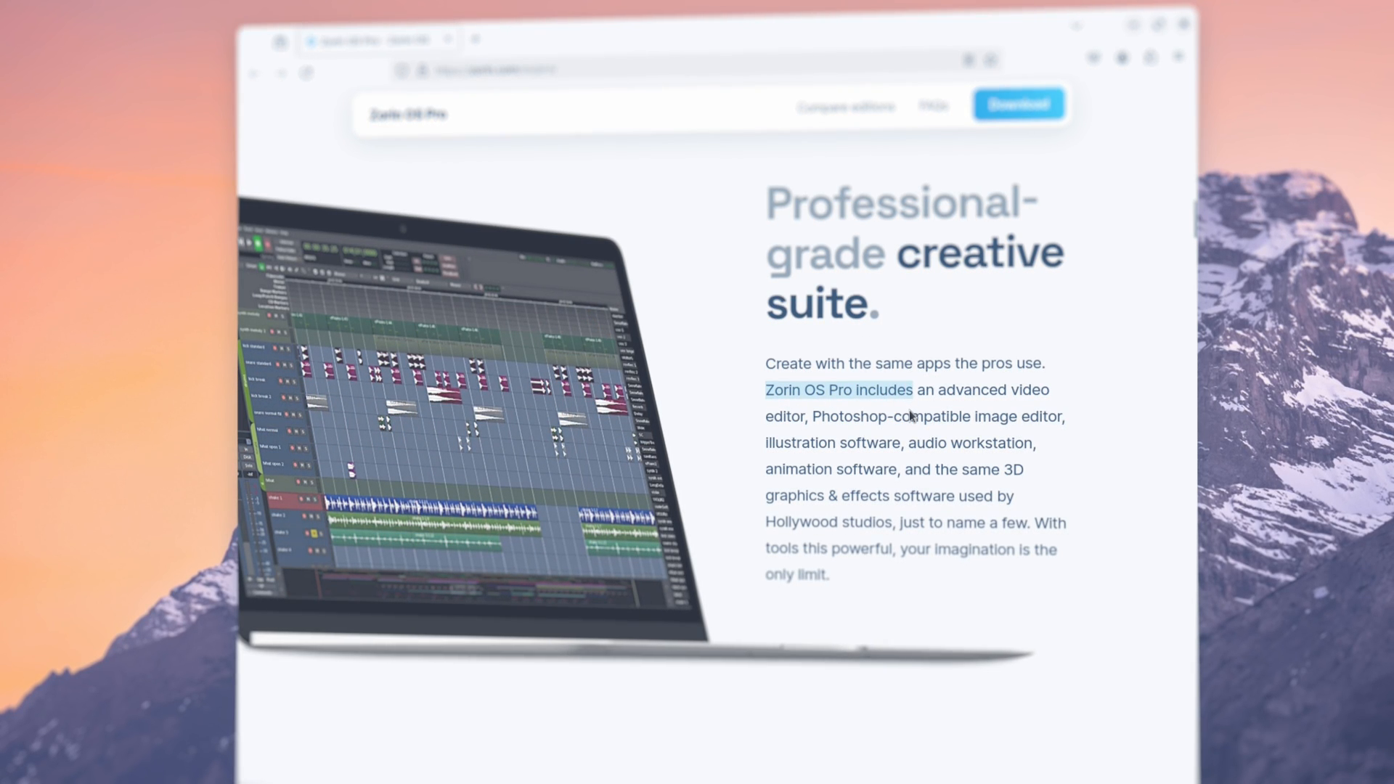